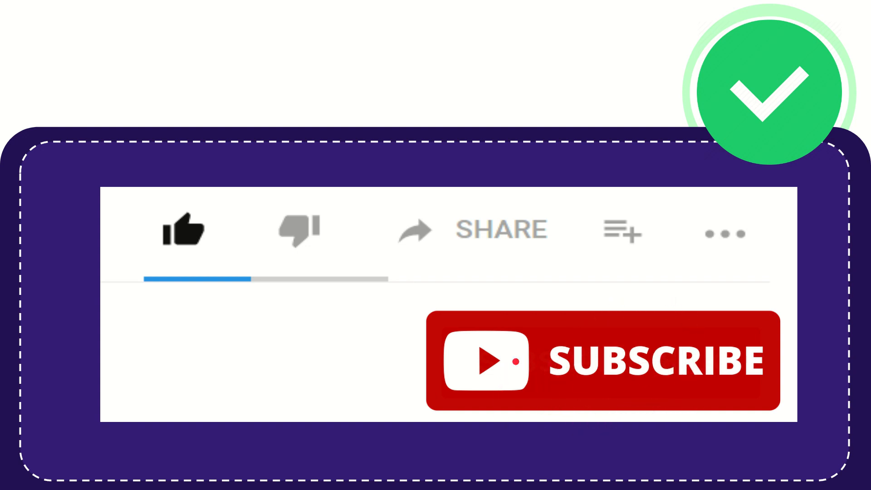
{"action": "left_click", "coordinate": [186, 228]}
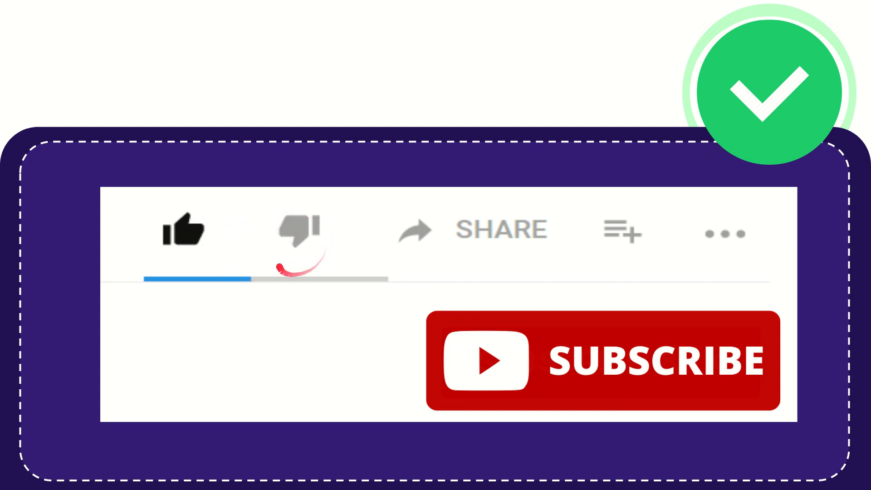
{"action": "left_click", "coordinate": [300, 231]}
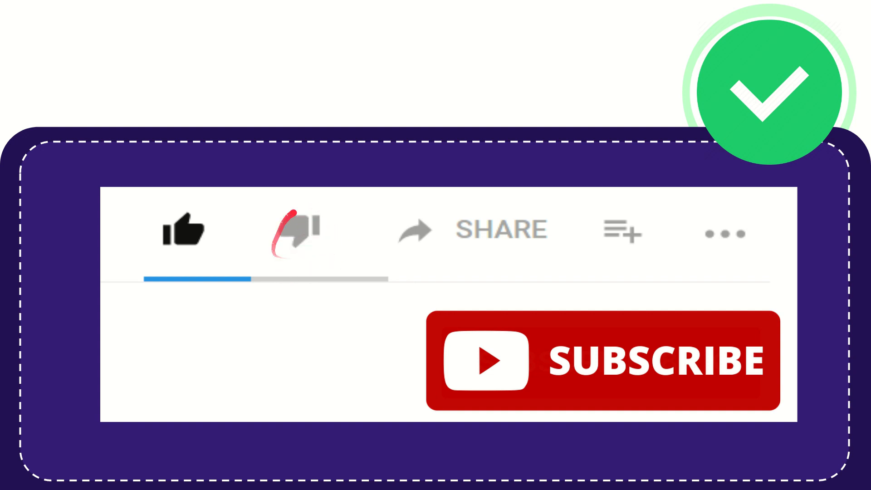
{"action": "left_click", "coordinate": [293, 228]}
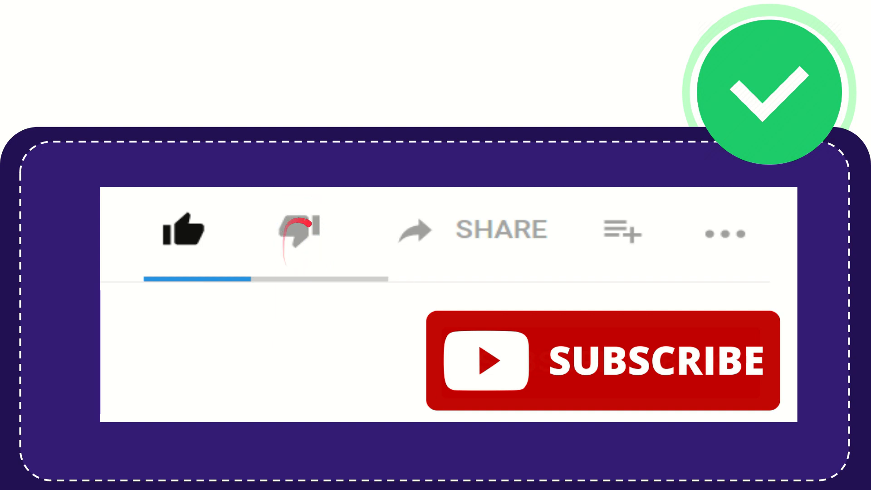
{"action": "left_click", "coordinate": [296, 231]}
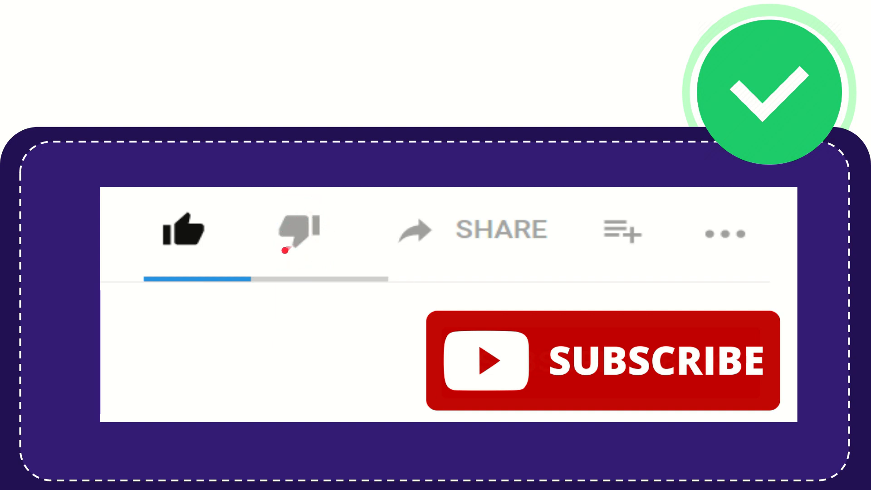